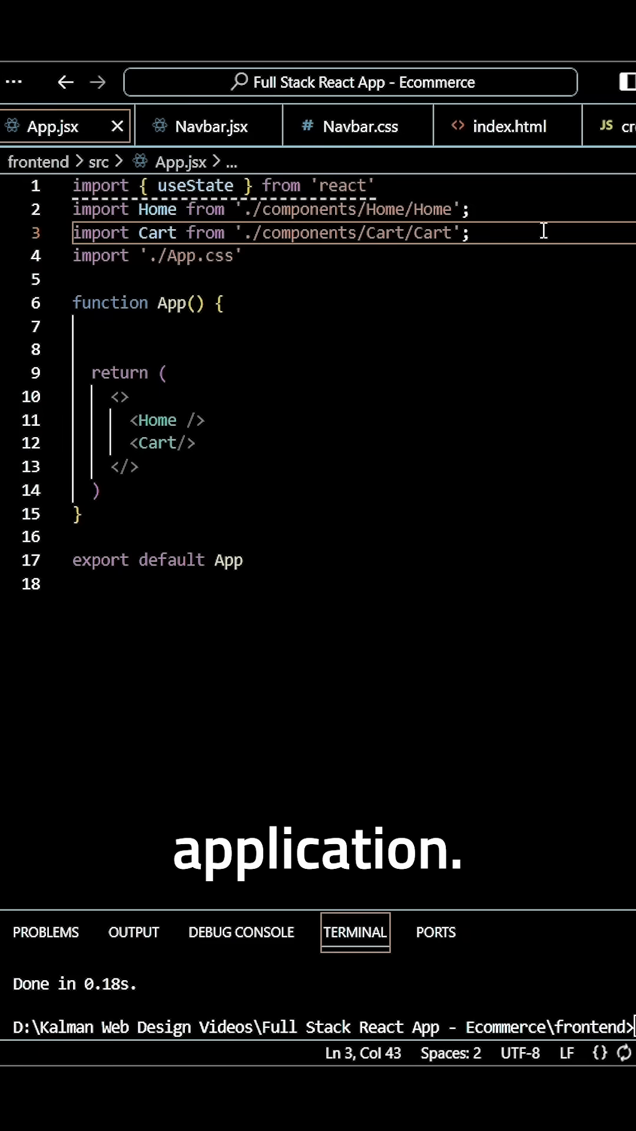
Step: Import Routes, Route and BrowserRouter from 'react-router-dom' on line 4 of App.jsx
text(import)
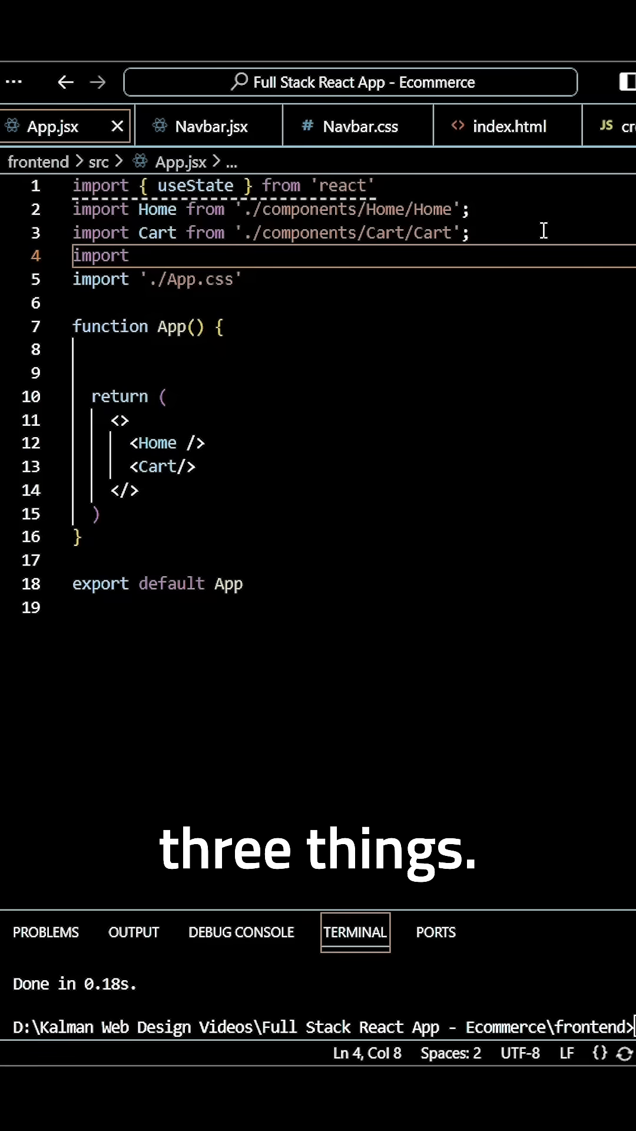
text({})
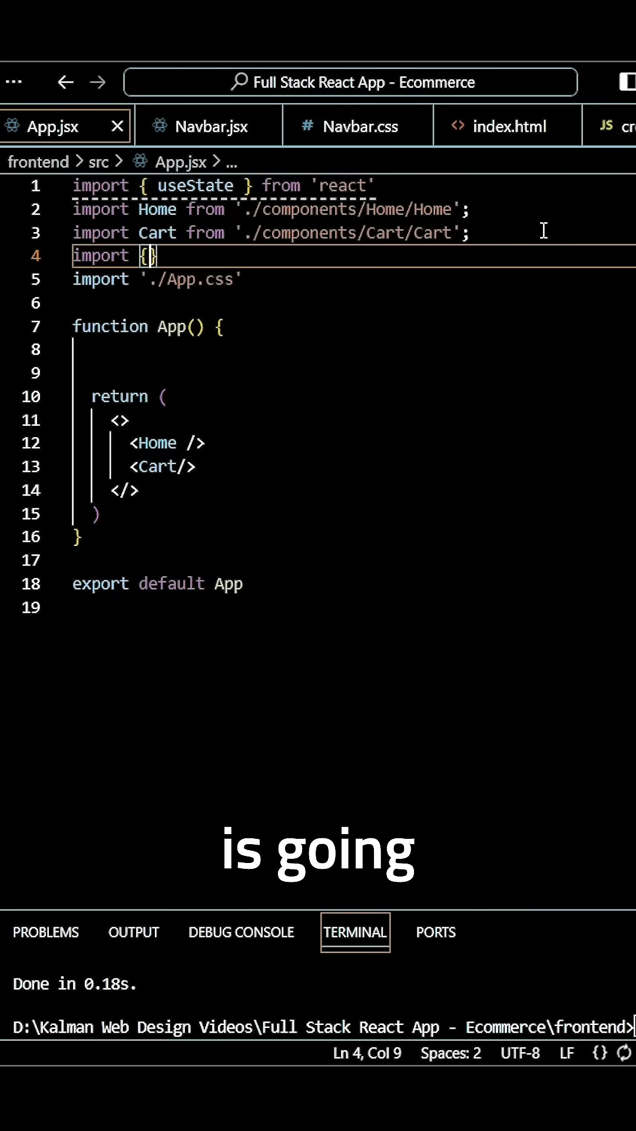
text(Routes, Route,)
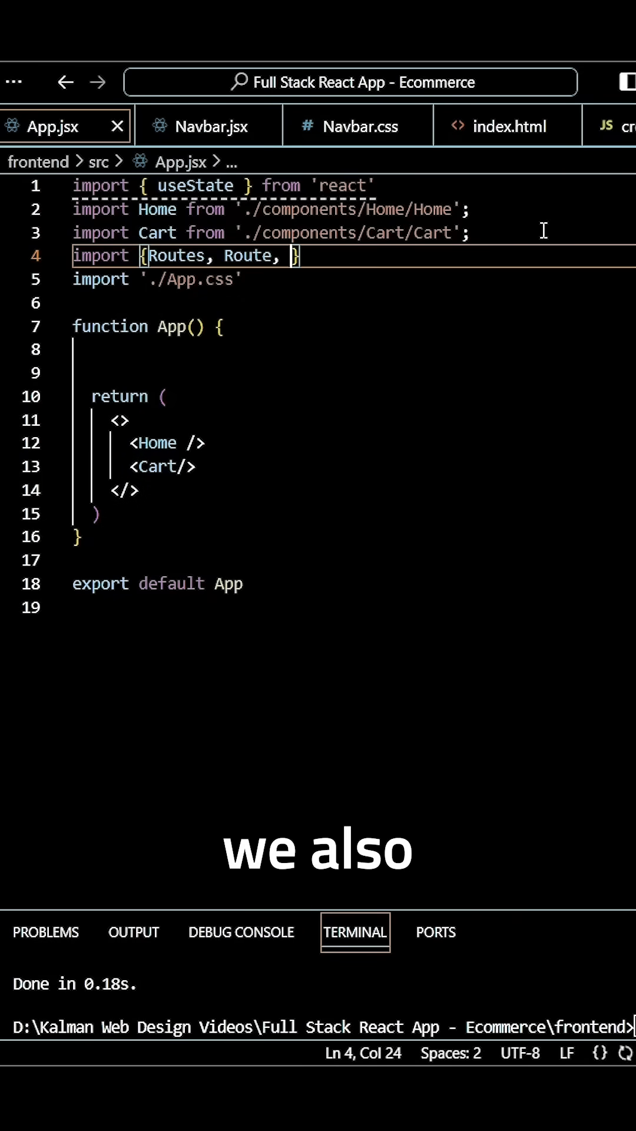
text(BrowserRouter)
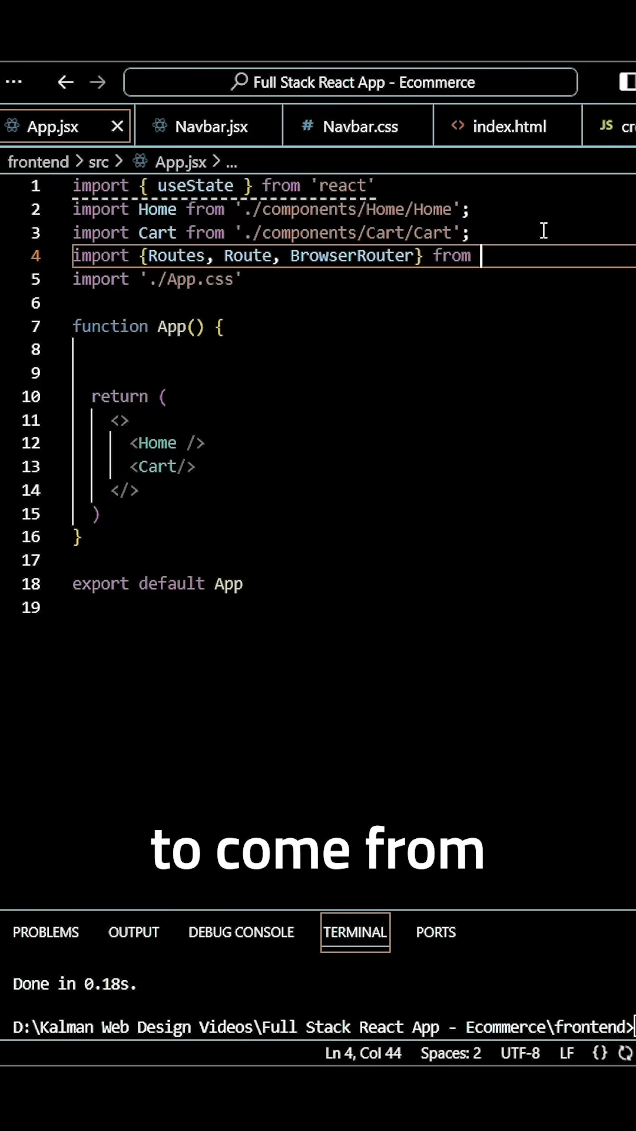
text('react')
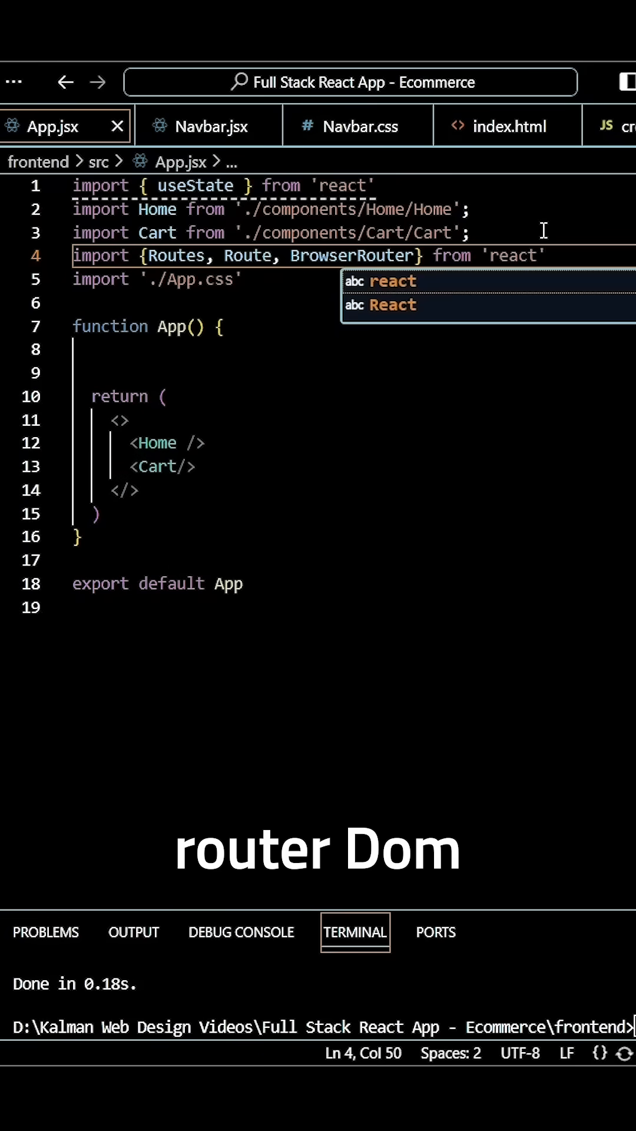
text(-router-dom)
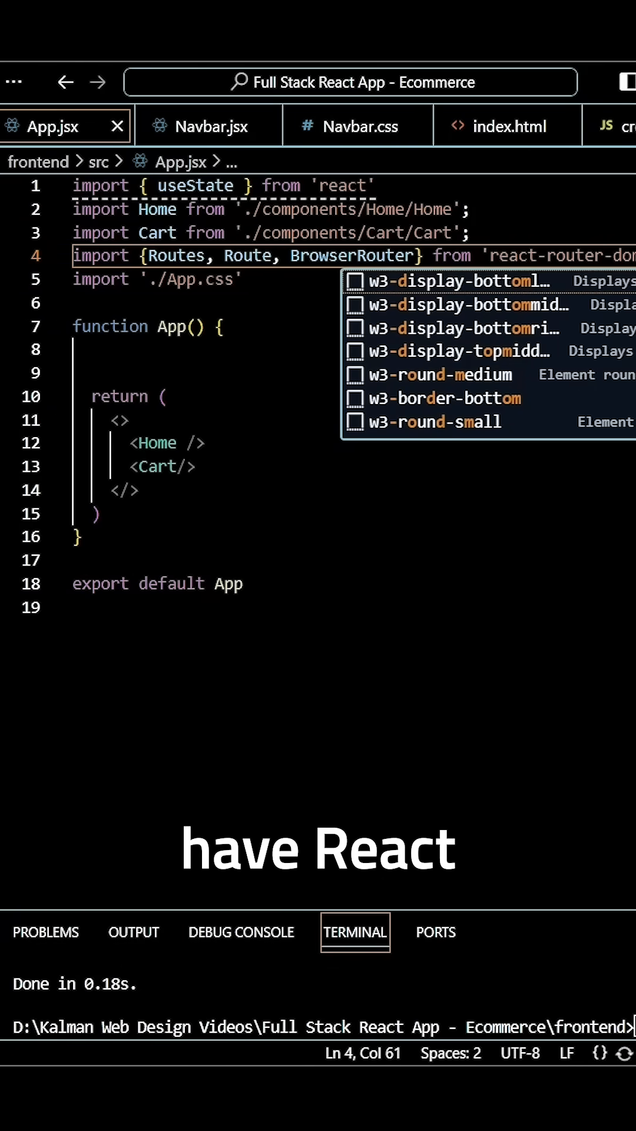
key(Escape)
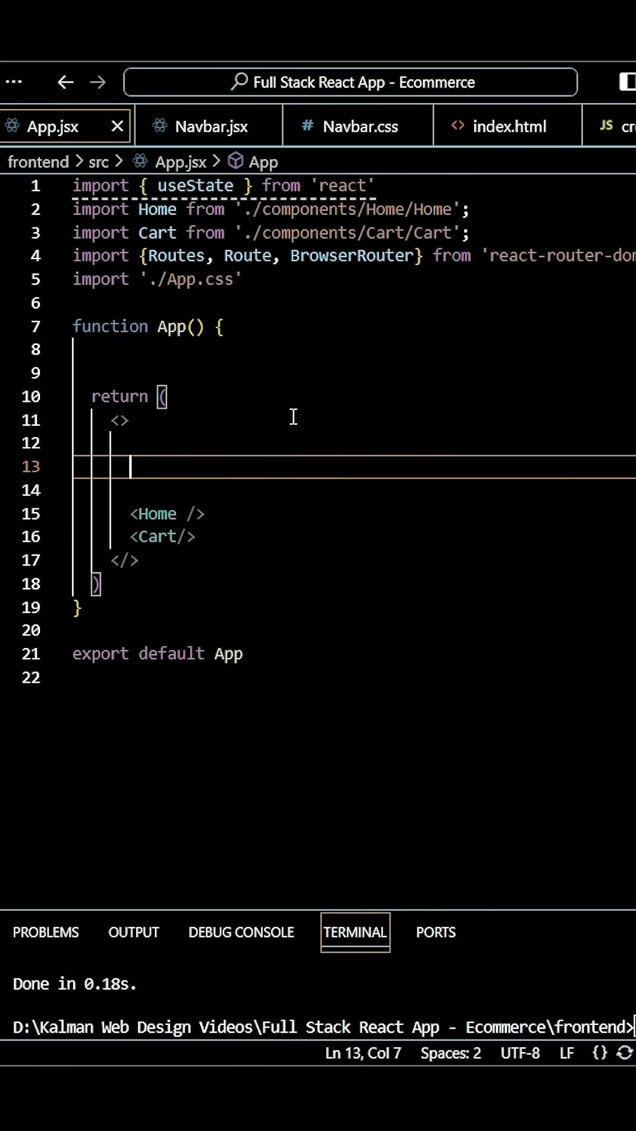
Step: Nest a Routes block inside a BrowserRouter and add a self-closing Route tag within it
text(<)
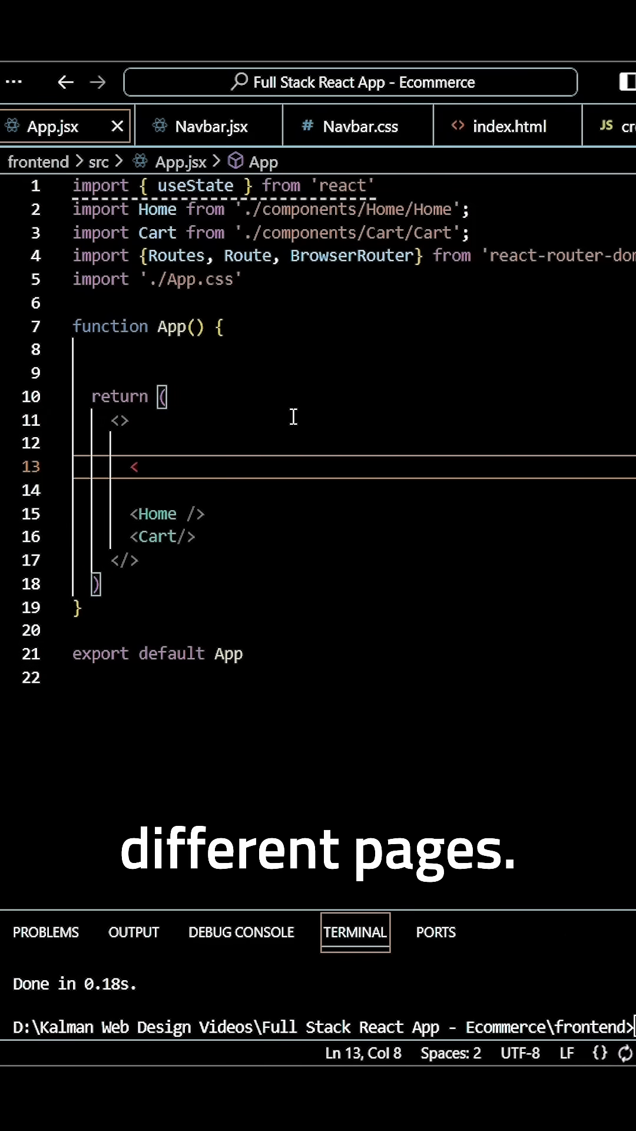
text(BrowserRouter)
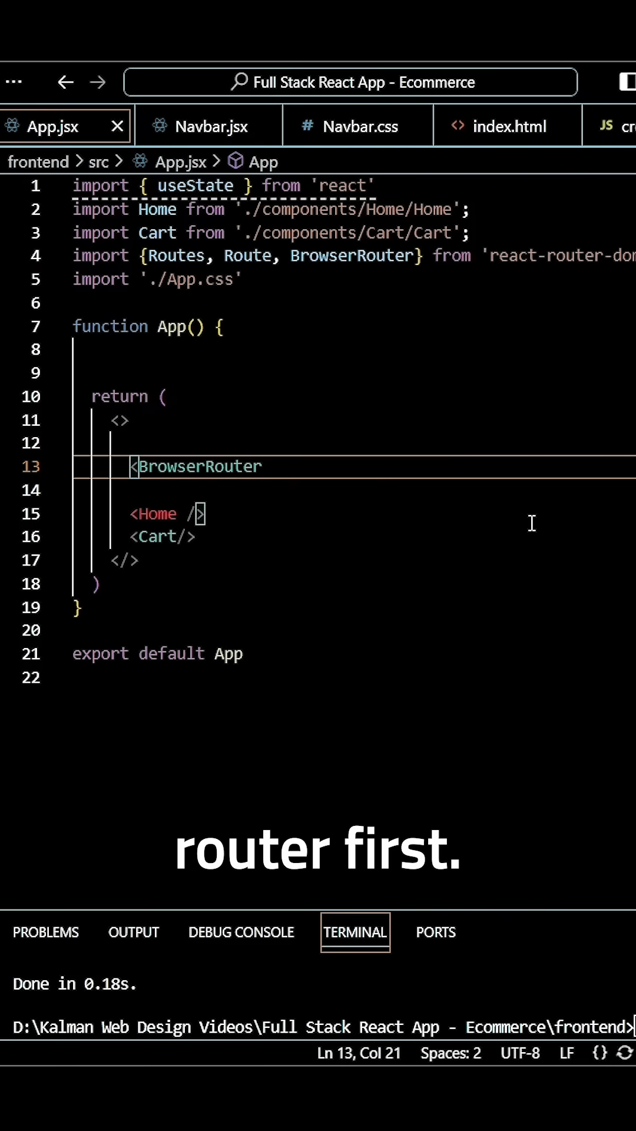
text(></BrowserRouter>)
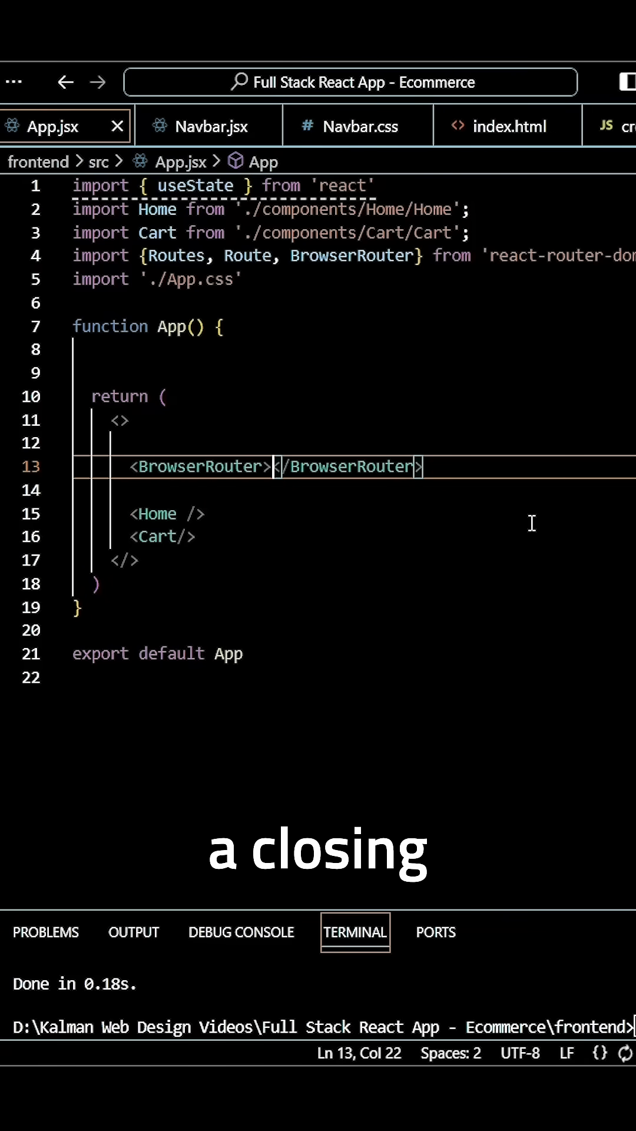
text(Routes>)
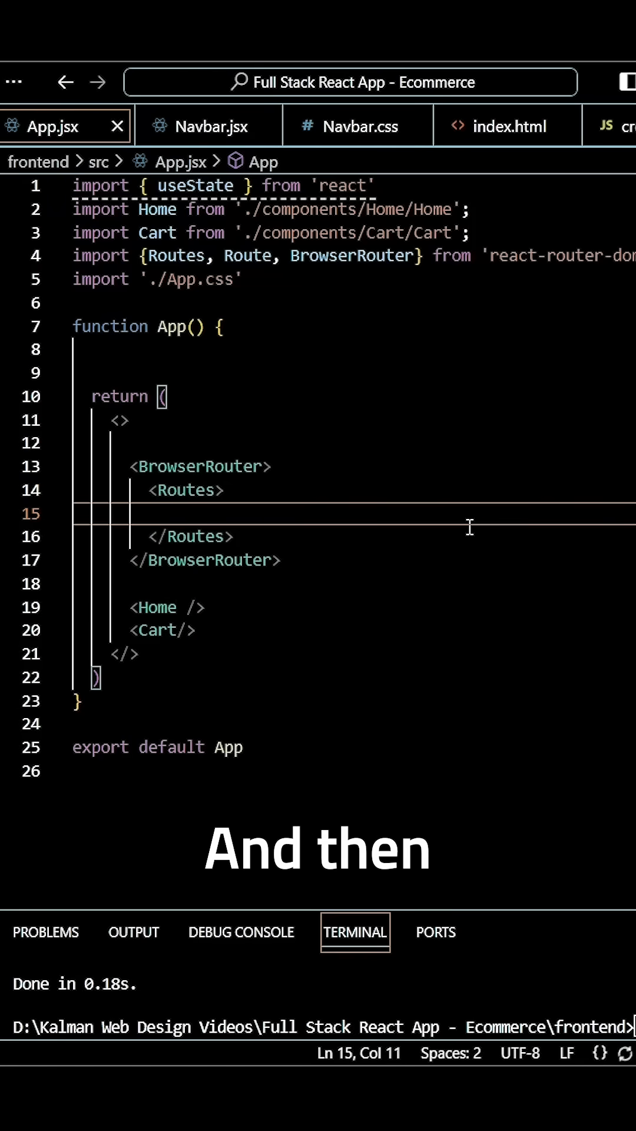
text(<Route></Route>)
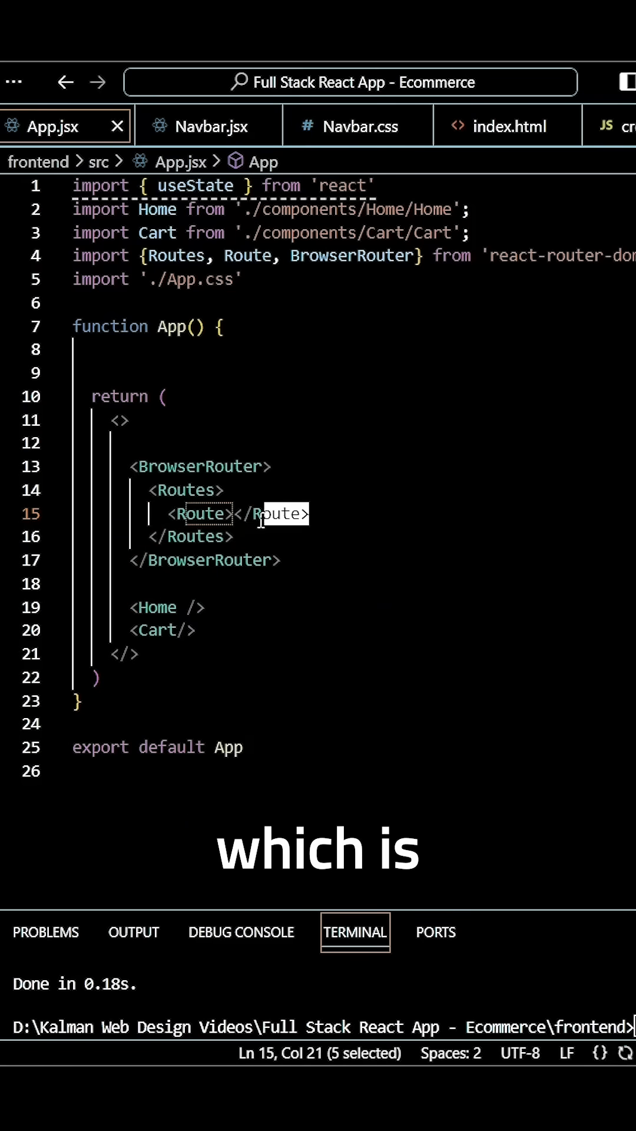
key(Delete)
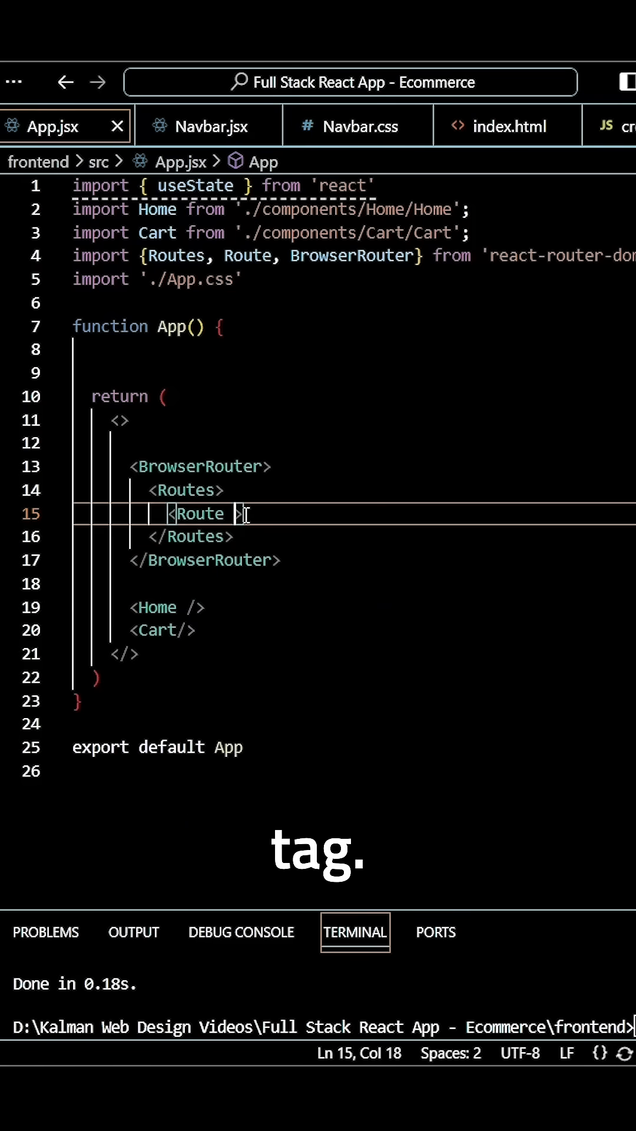
text(/)
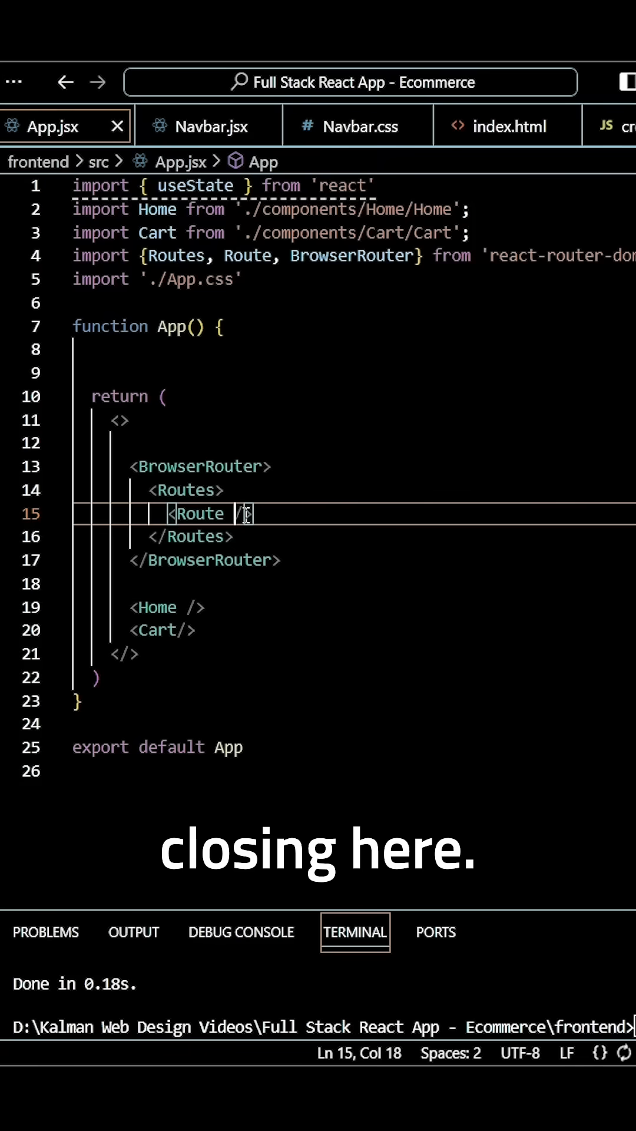
Step: Give the Route path '/' and element {<Home />}, moving the standalone Home element into it
text(path)
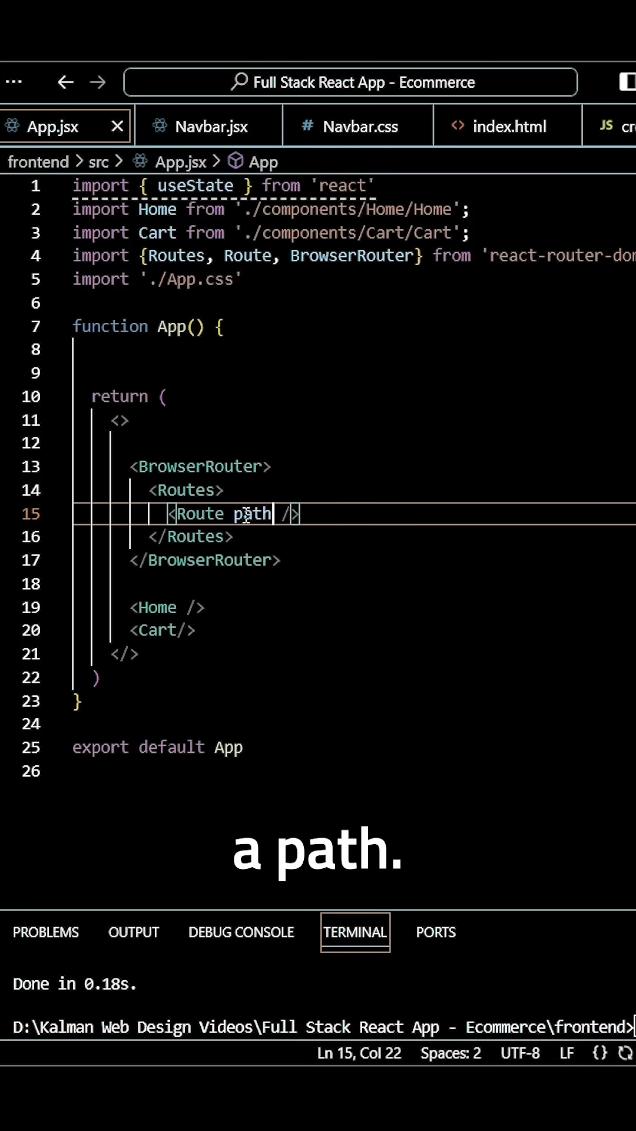
text(=')
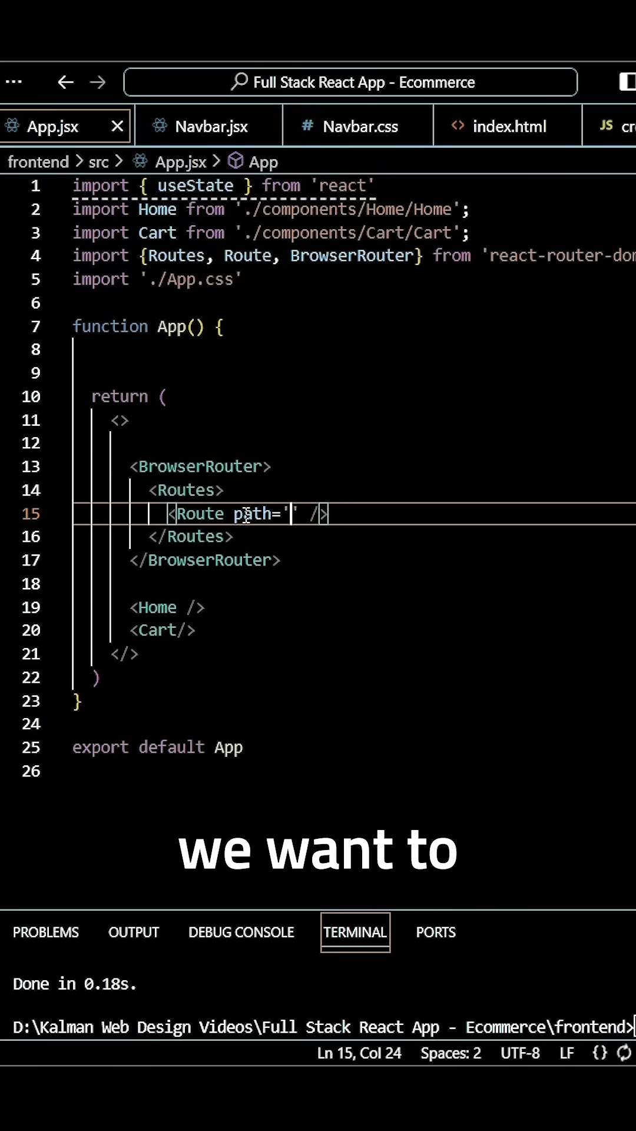
text(/)
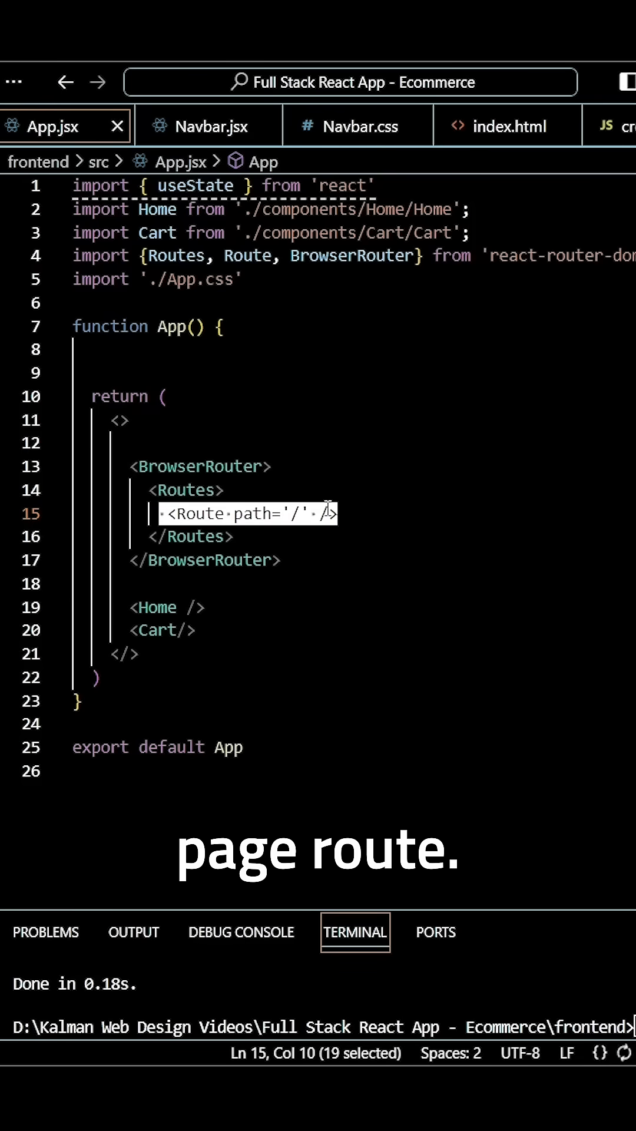
text(element)
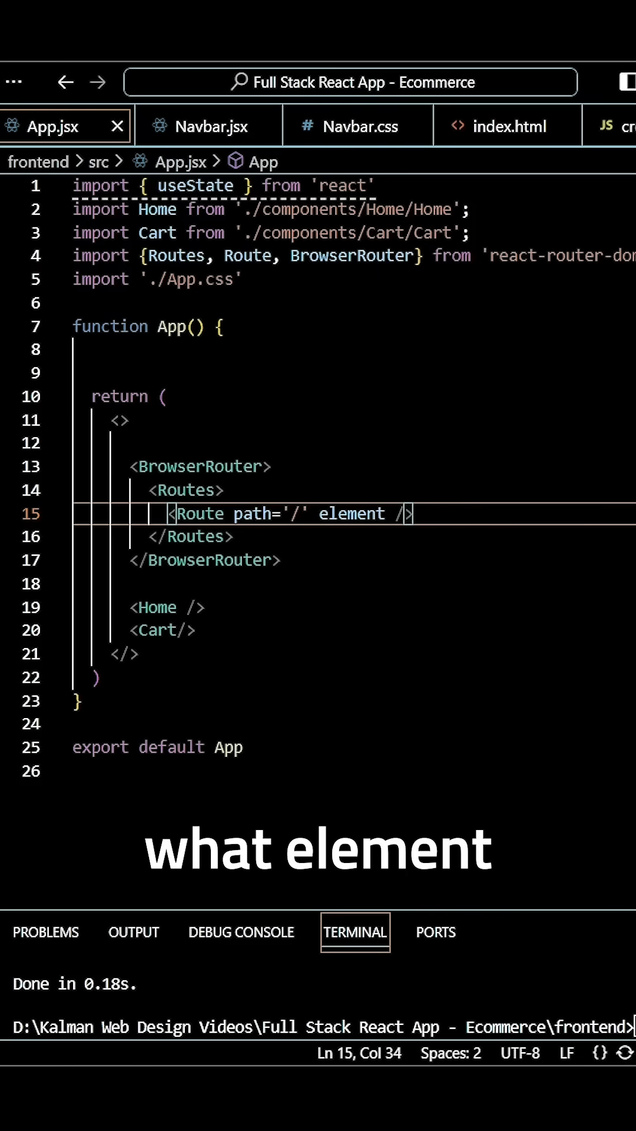
text(={)
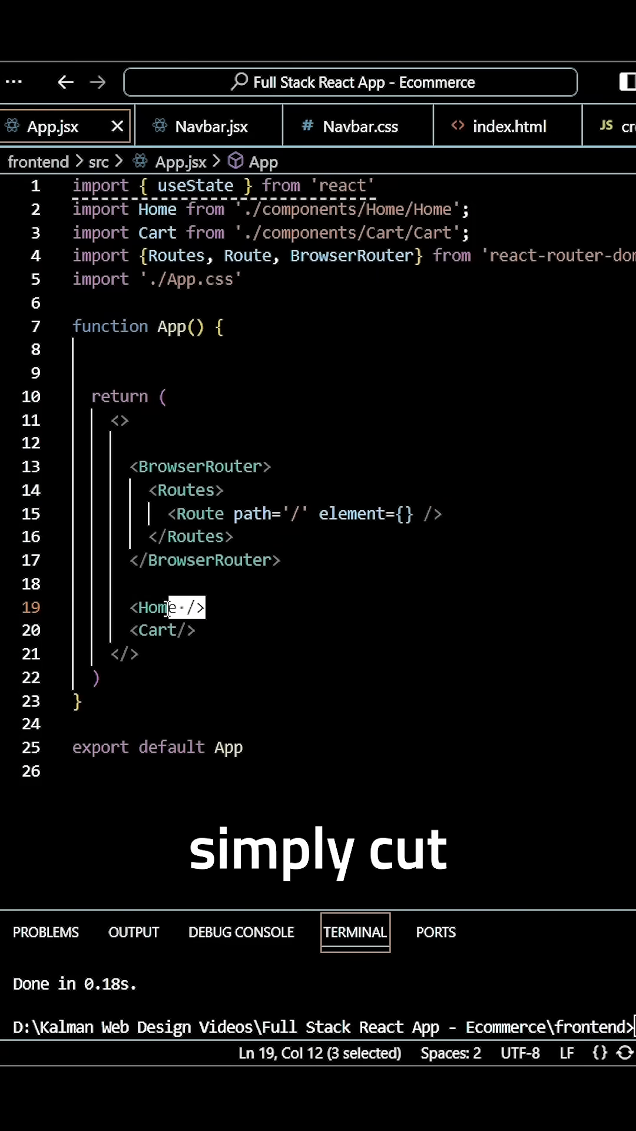
key(Ctrl+x)
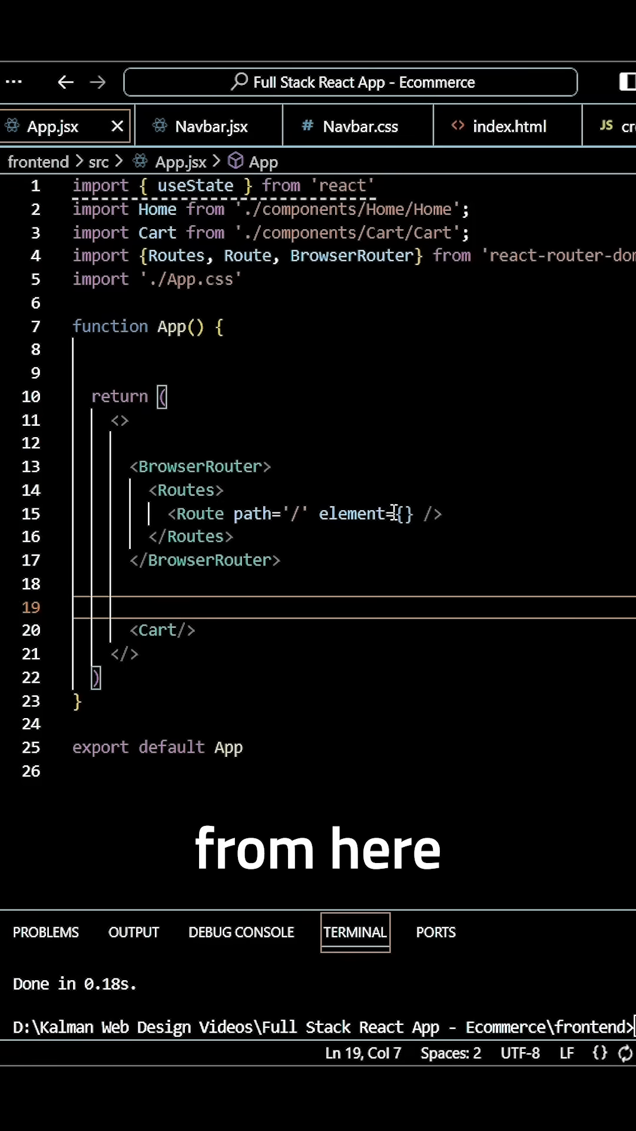
text(<Home />)
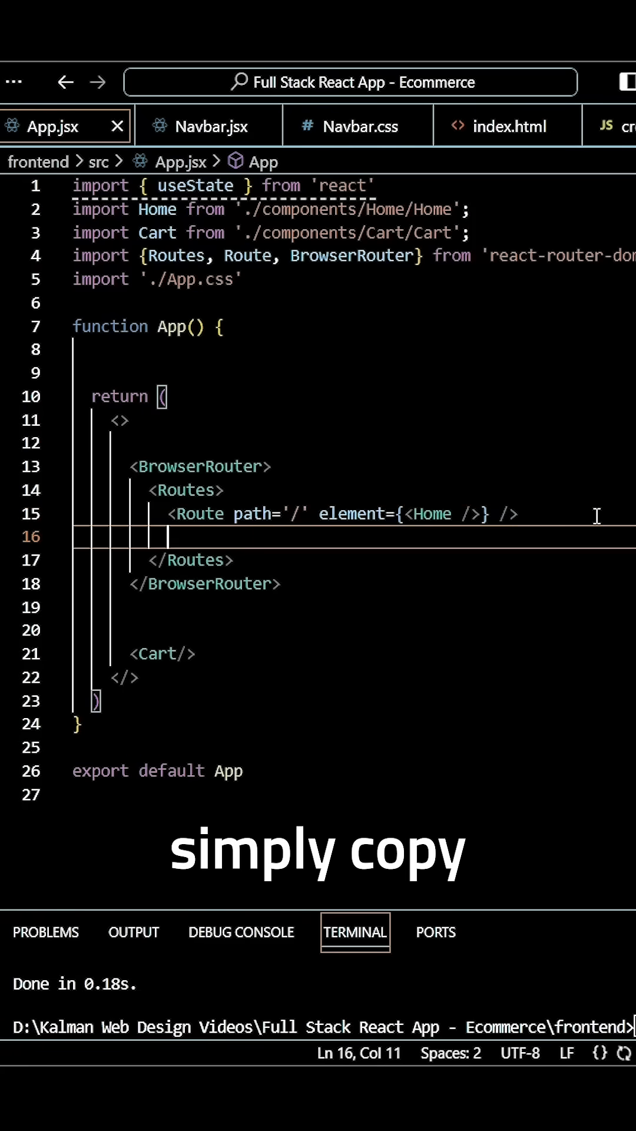
Step: Duplicate the Route below and change it to path '/cart' rendering Cart
text(<Route path='/' element={<Home />} />)
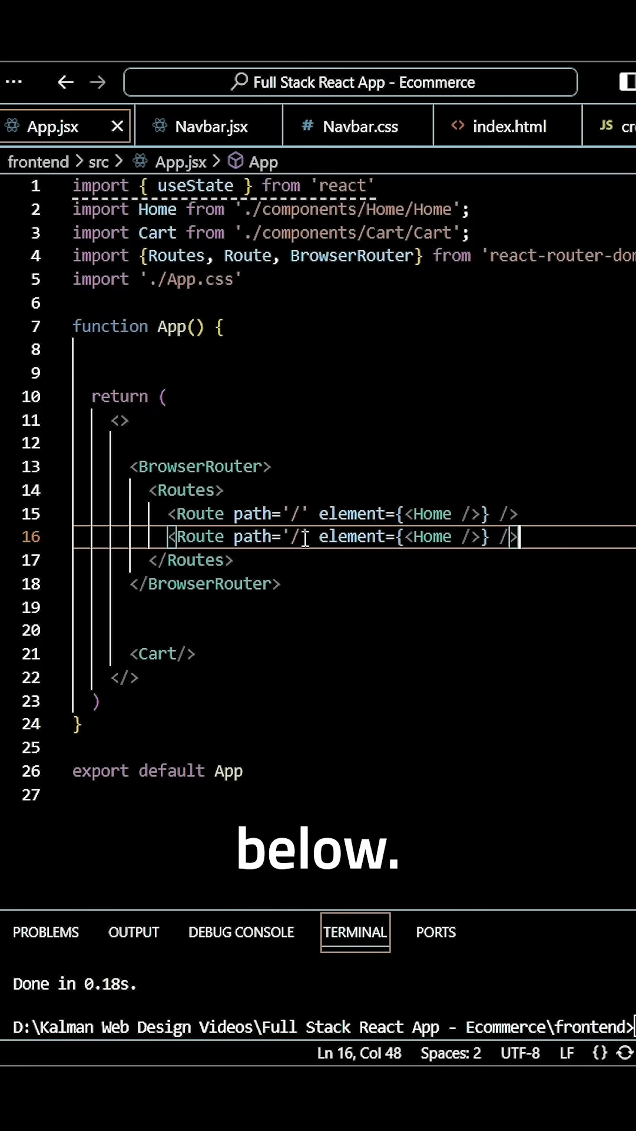
text(cart)
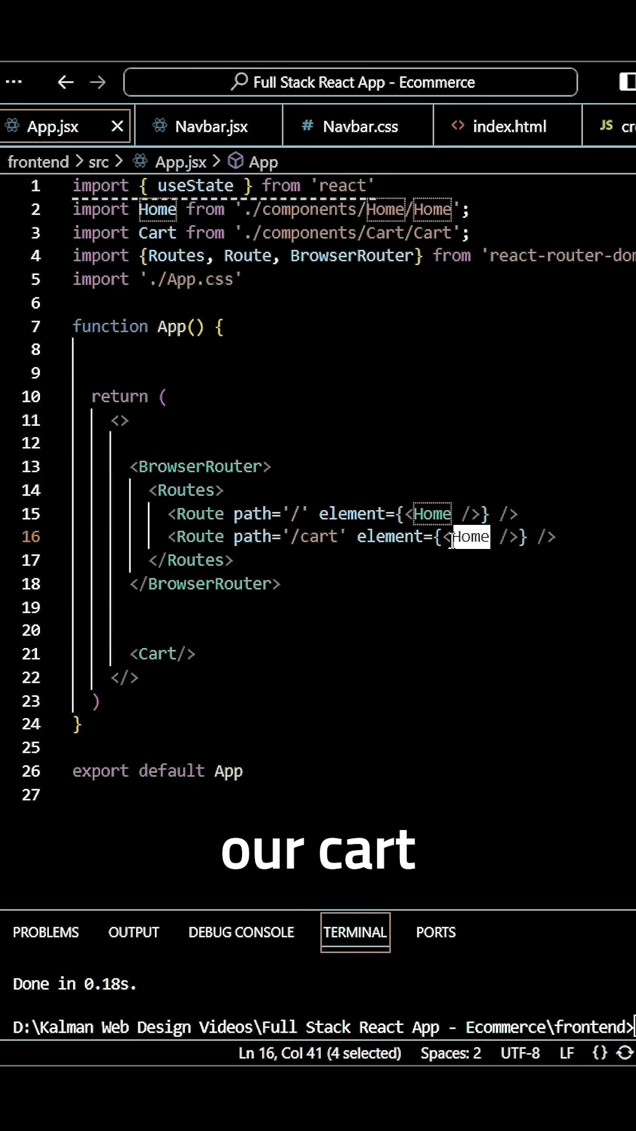
text(Cart)
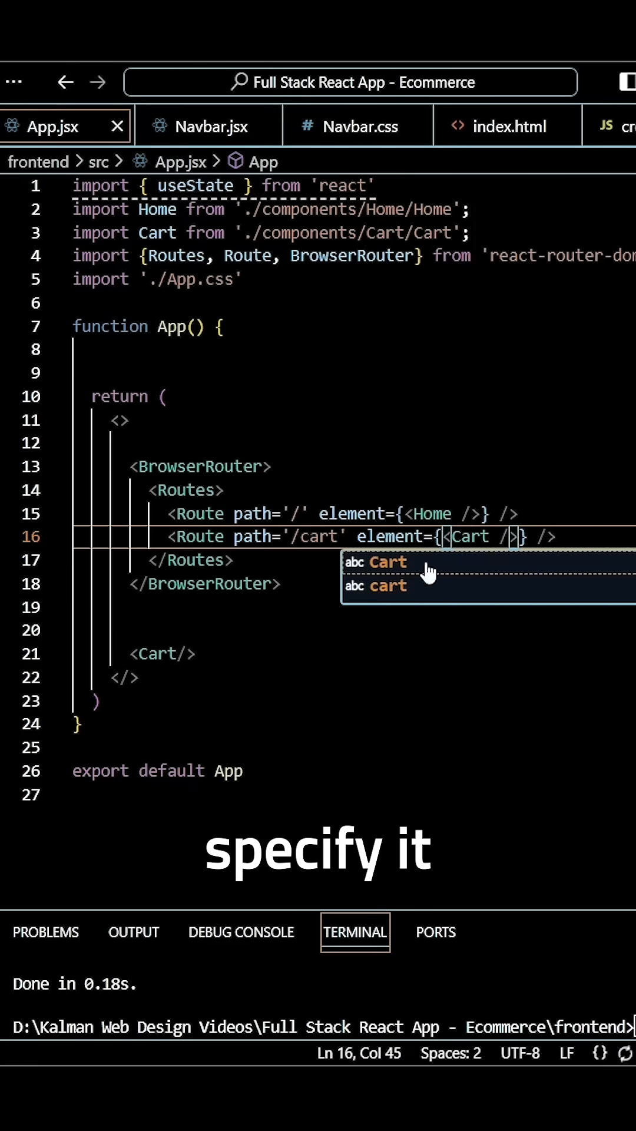